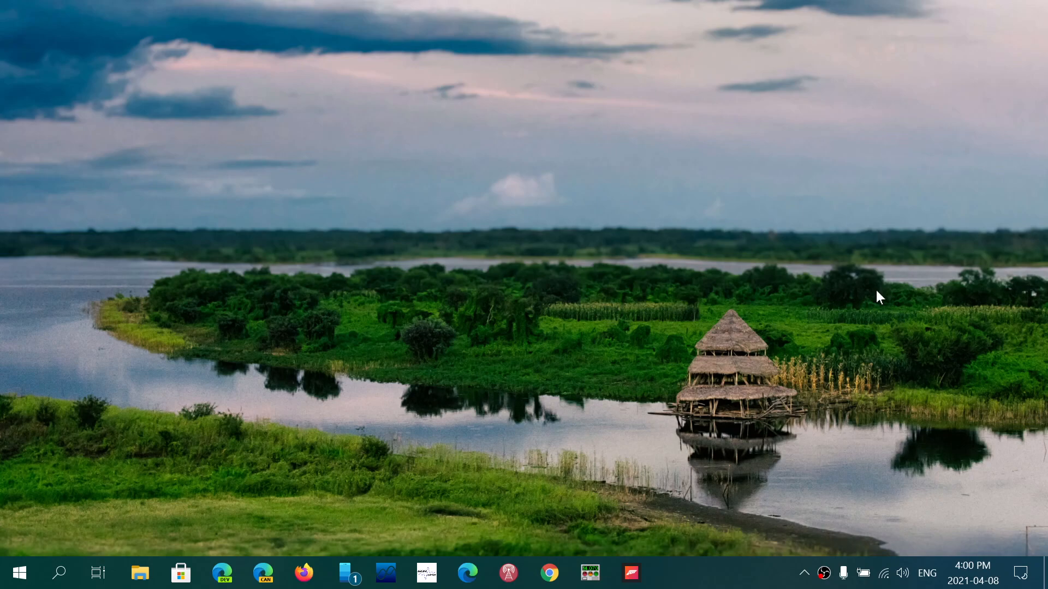
{"action": "mouse_move", "coordinate": [883, 573]}
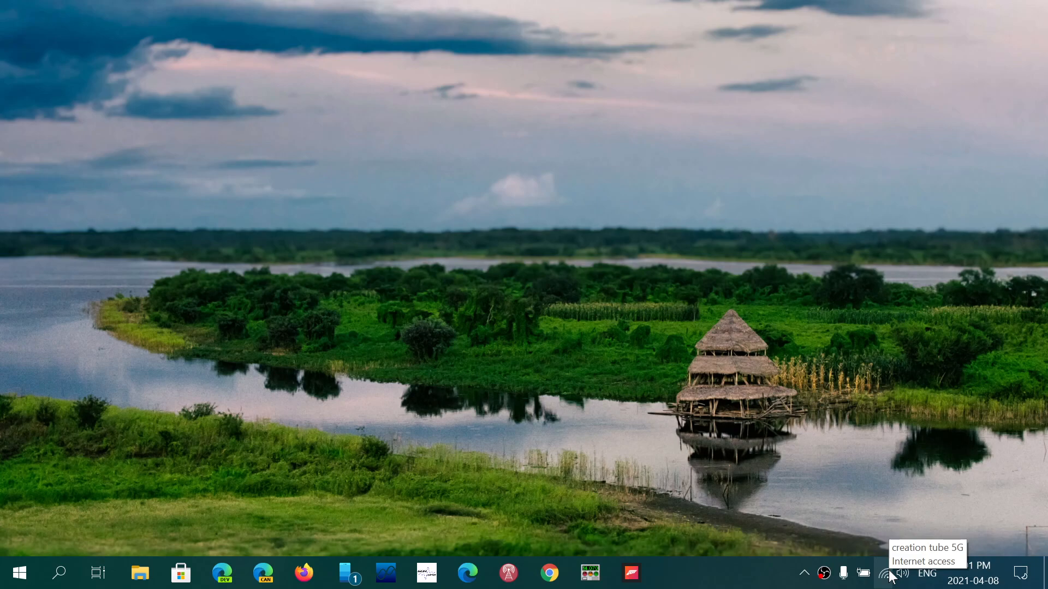
{"action": "mouse_move", "coordinate": [647, 424]}
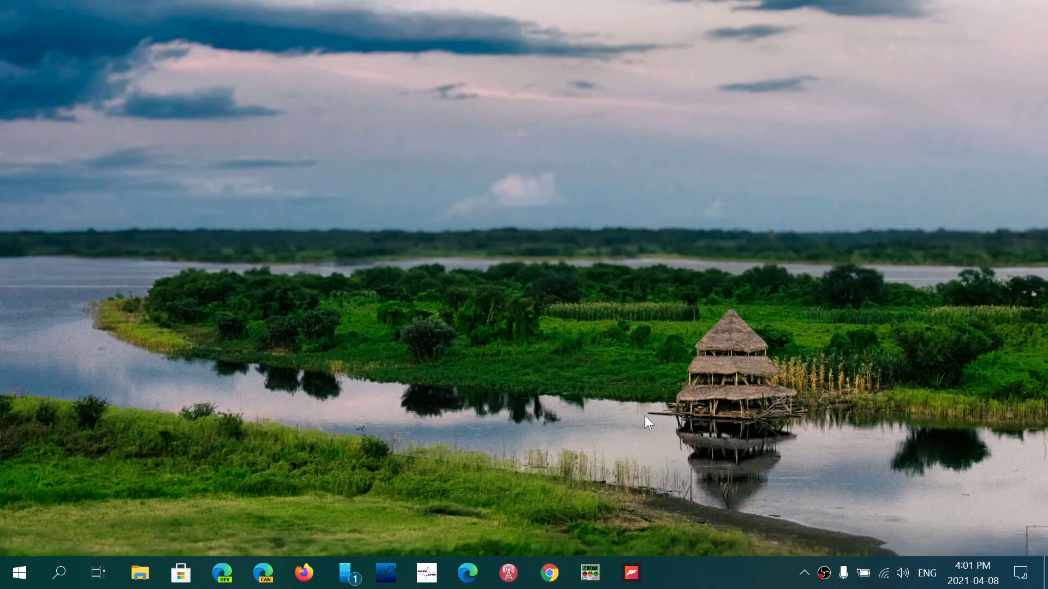
Launch Chrome on the Google home page and bring up the page context menu
{"action": "left_click", "coordinate": [549, 573]}
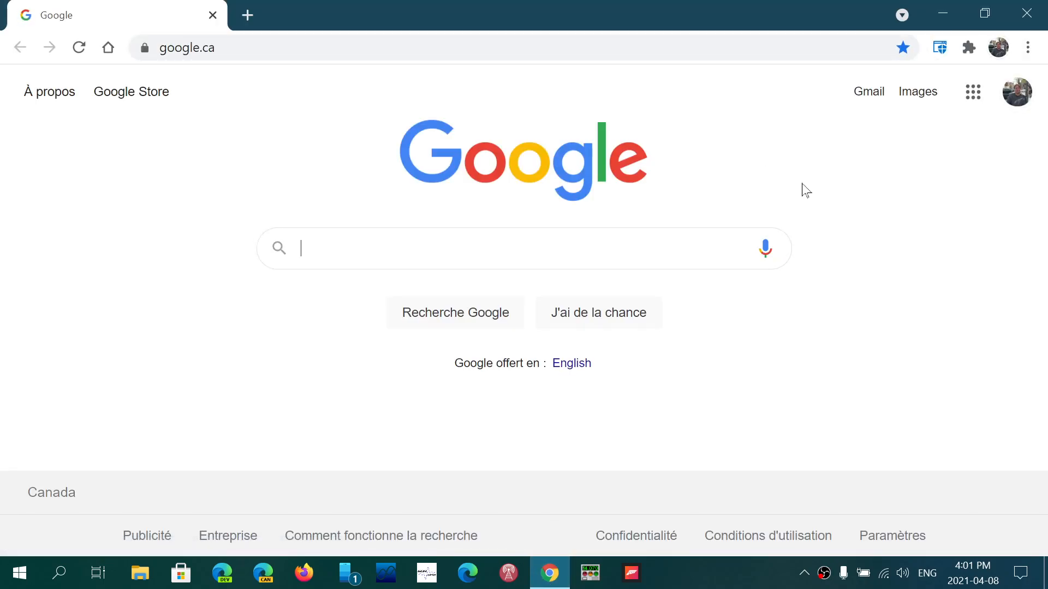
{"action": "right_click", "coordinate": [805, 190]}
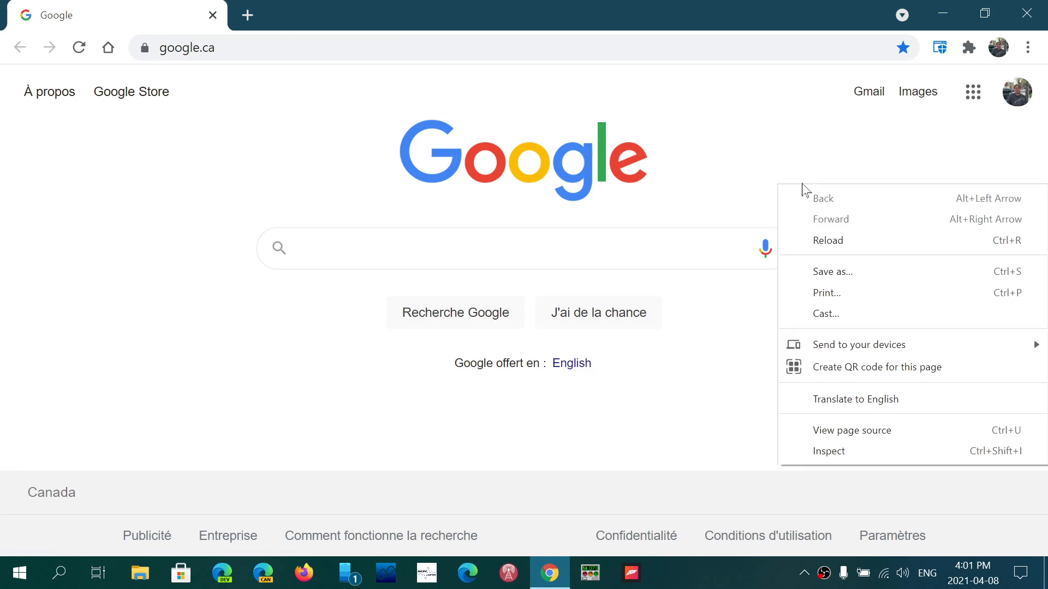
{"action": "mouse_move", "coordinate": [816, 314]}
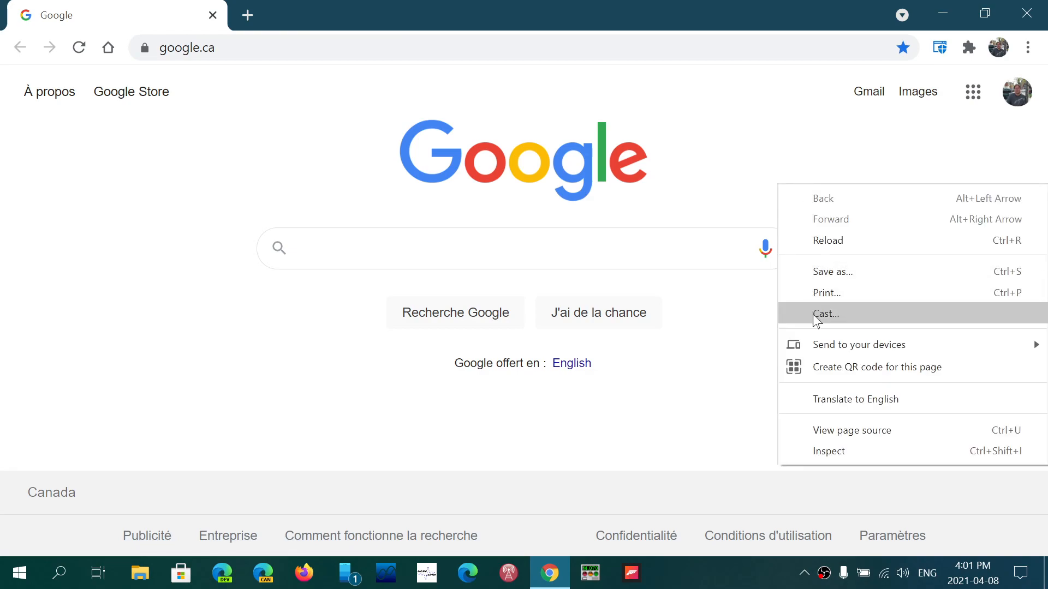
Choose Cast… to show available devices, including Android TV and Living room
{"action": "left_click", "coordinate": [827, 315]}
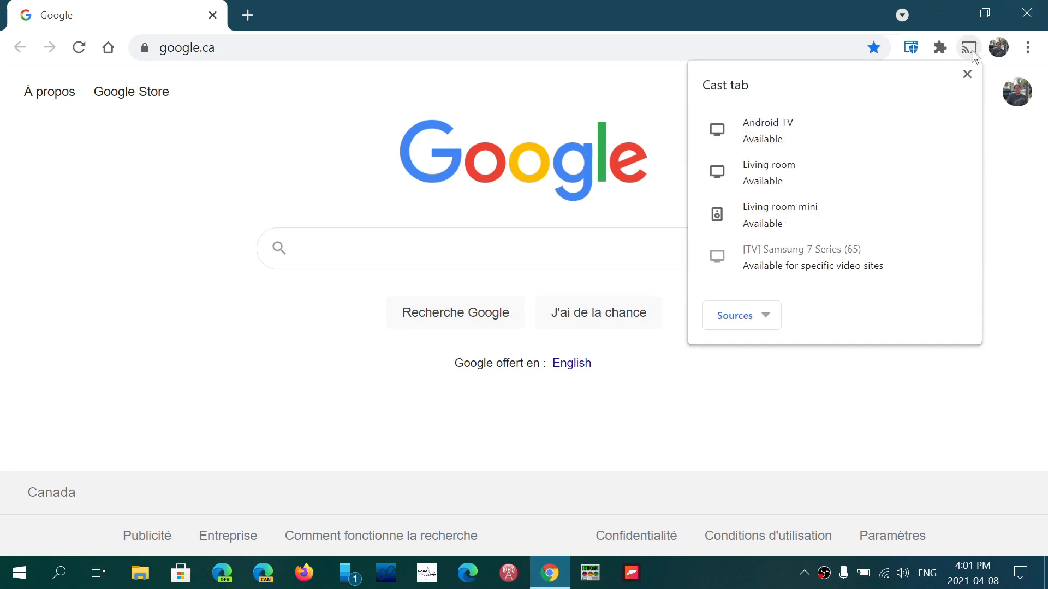
{"action": "mouse_move", "coordinate": [969, 47]}
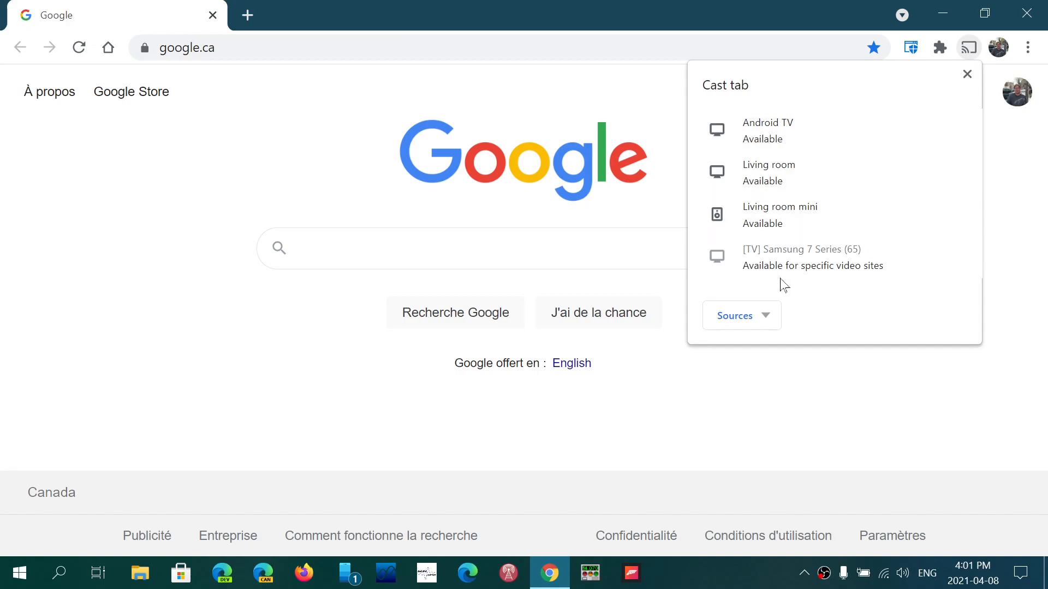
{"action": "mouse_move", "coordinate": [793, 129]}
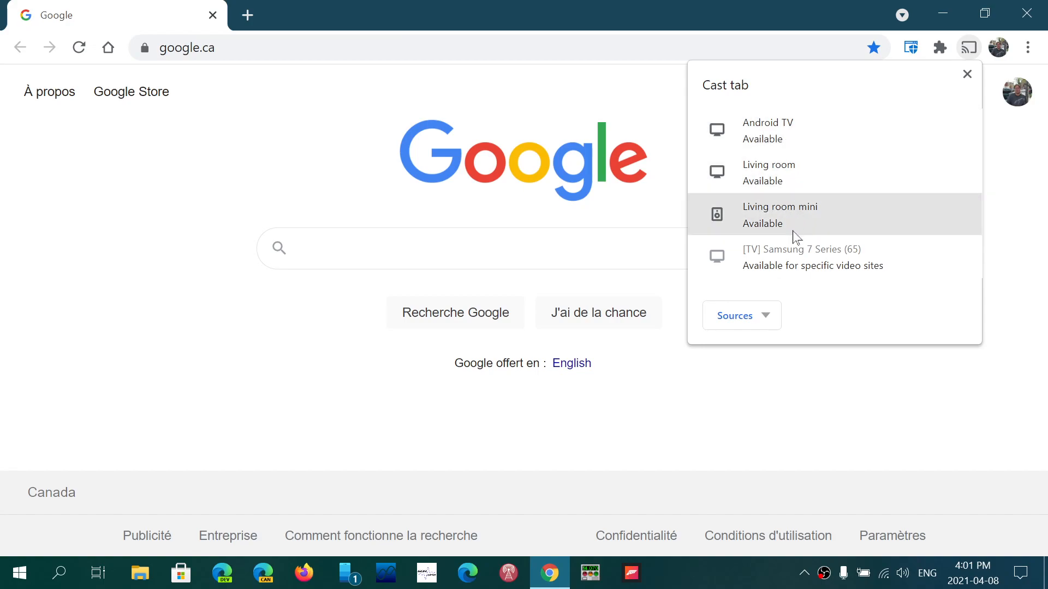
{"action": "mouse_move", "coordinate": [866, 267]}
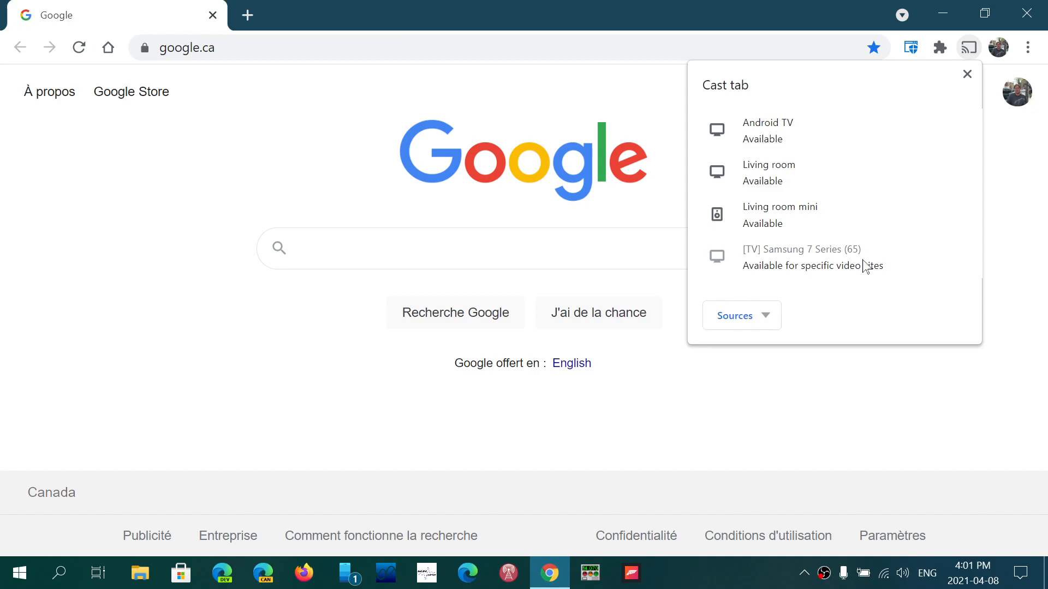
{"action": "mouse_move", "coordinate": [908, 296]}
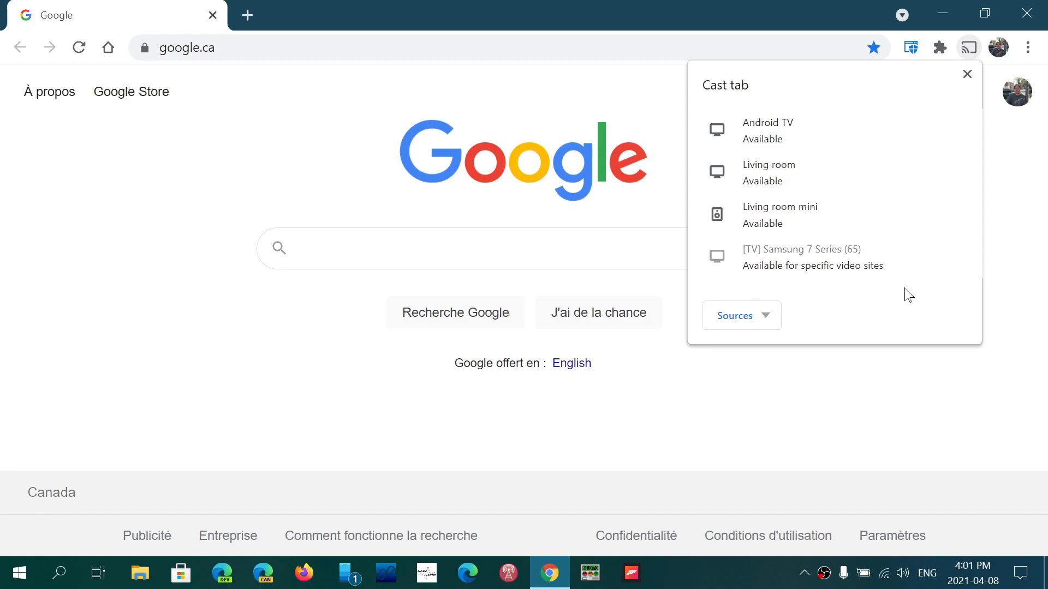
{"action": "mouse_move", "coordinate": [759, 133]}
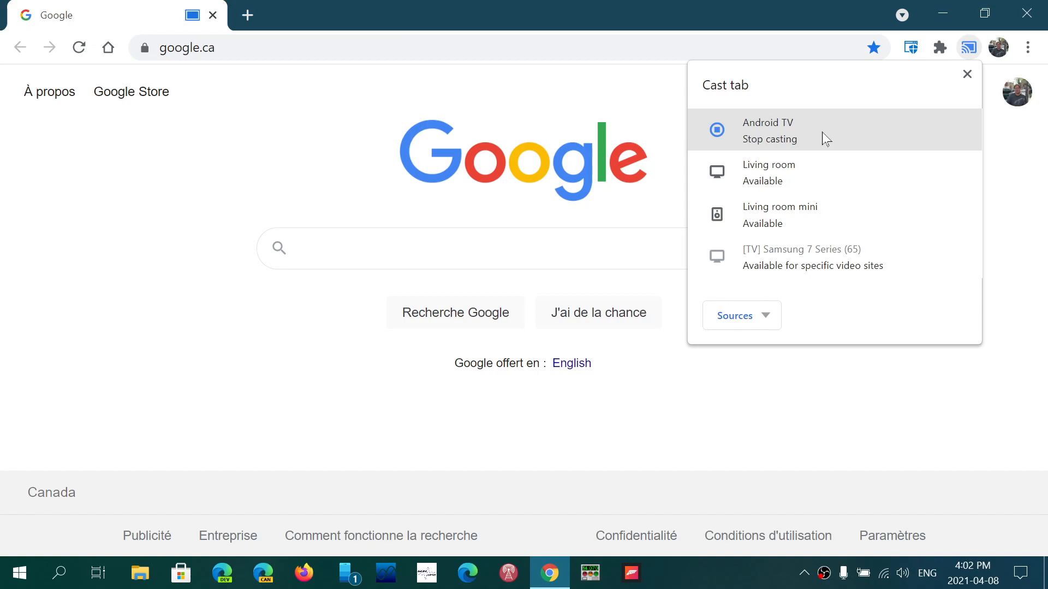
{"action": "mouse_move", "coordinate": [724, 144]}
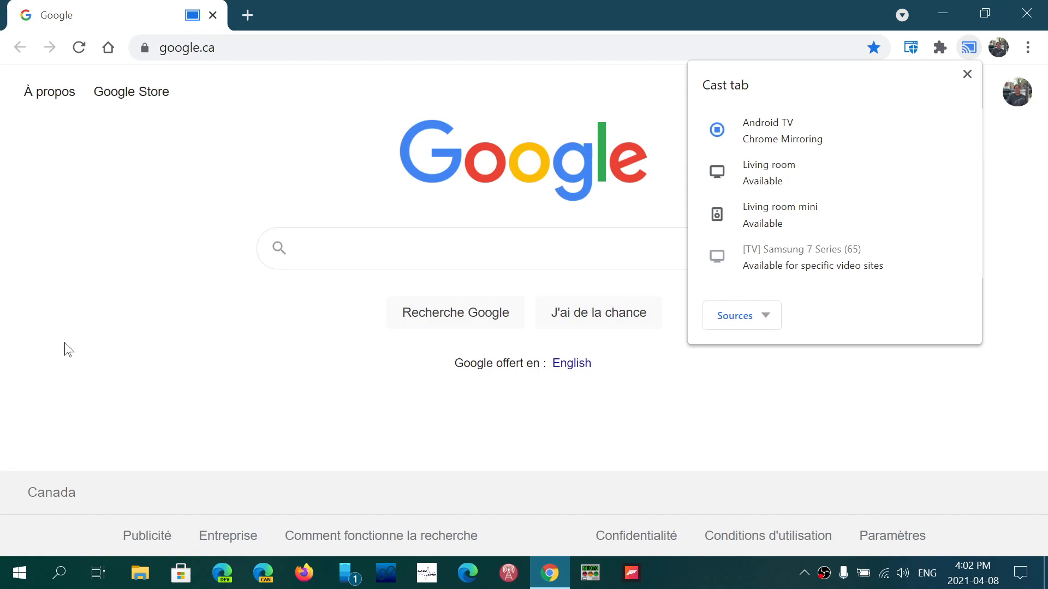
Load lapresse.ca in the casting tab and browse down through its headlines
{"action": "left_click", "coordinate": [966, 74]}
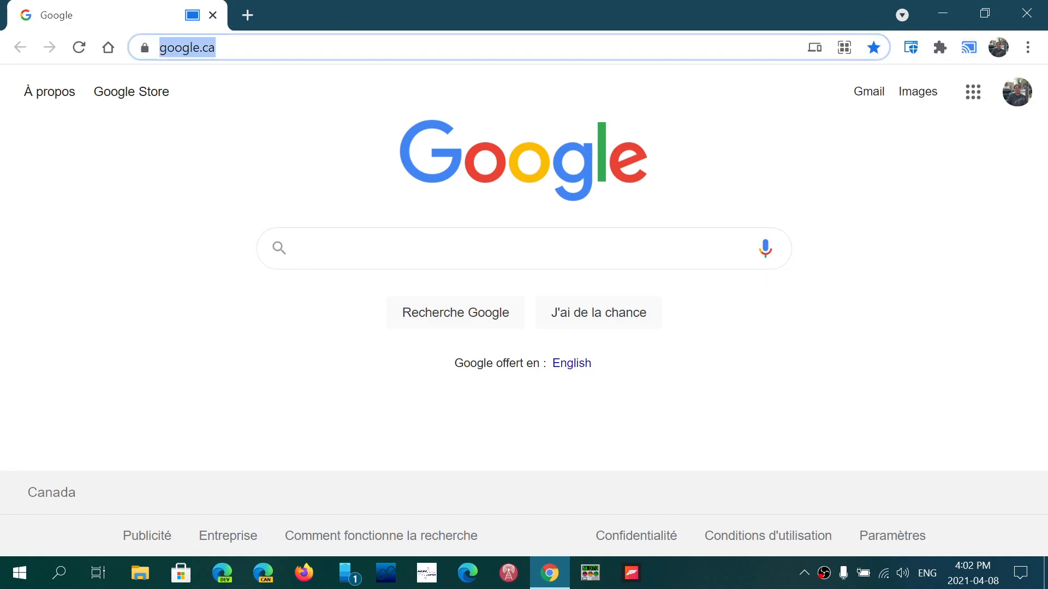
{"action": "type", "text": "lapresse.ca"}
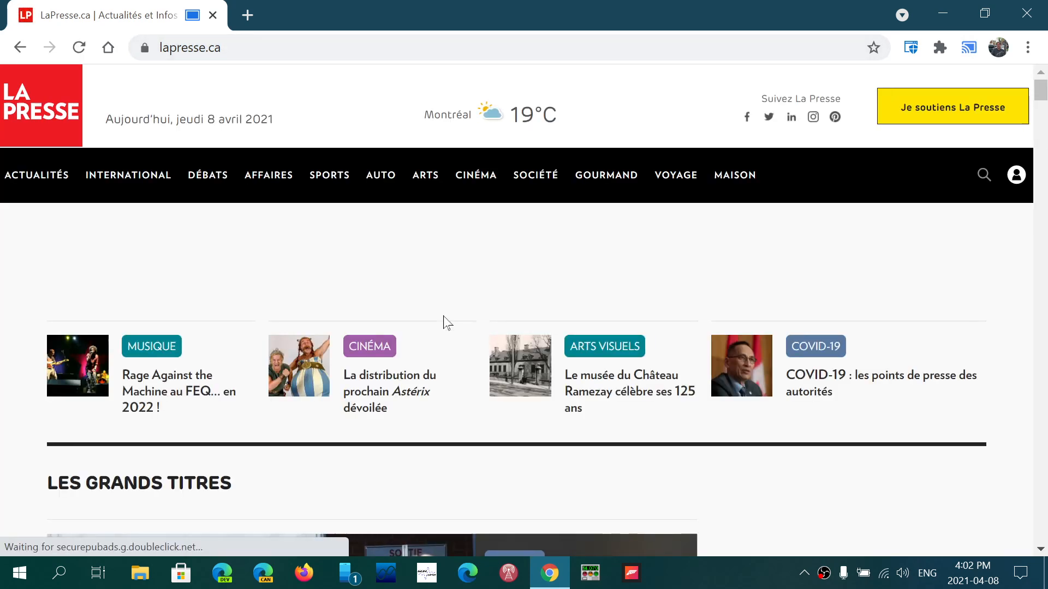
{"action": "scroll", "scroll_direction": "down", "scroll_amount": 3}
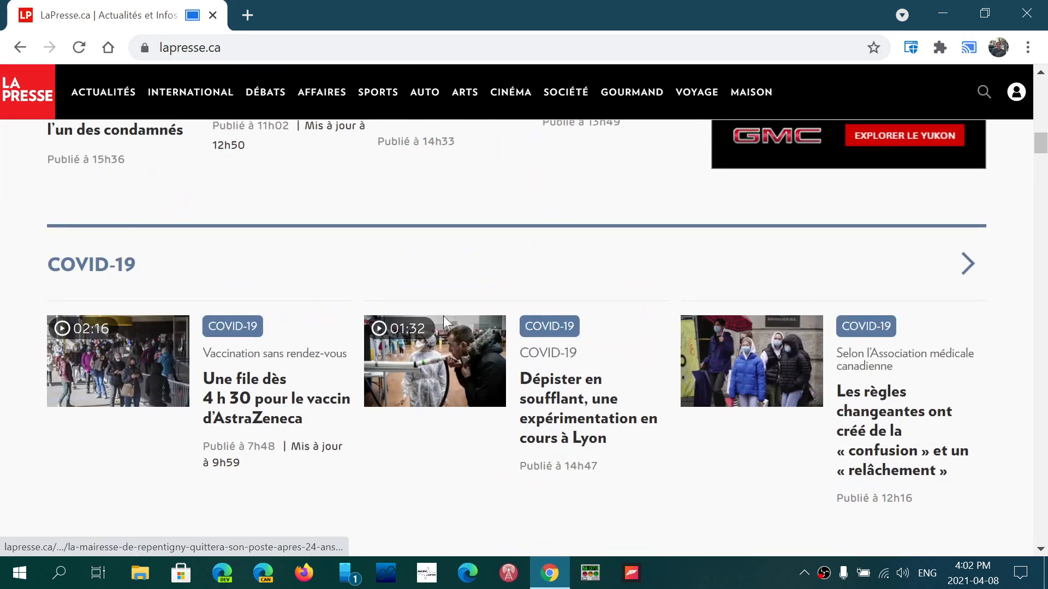
{"action": "scroll", "scroll_direction": "down", "scroll_amount": 3}
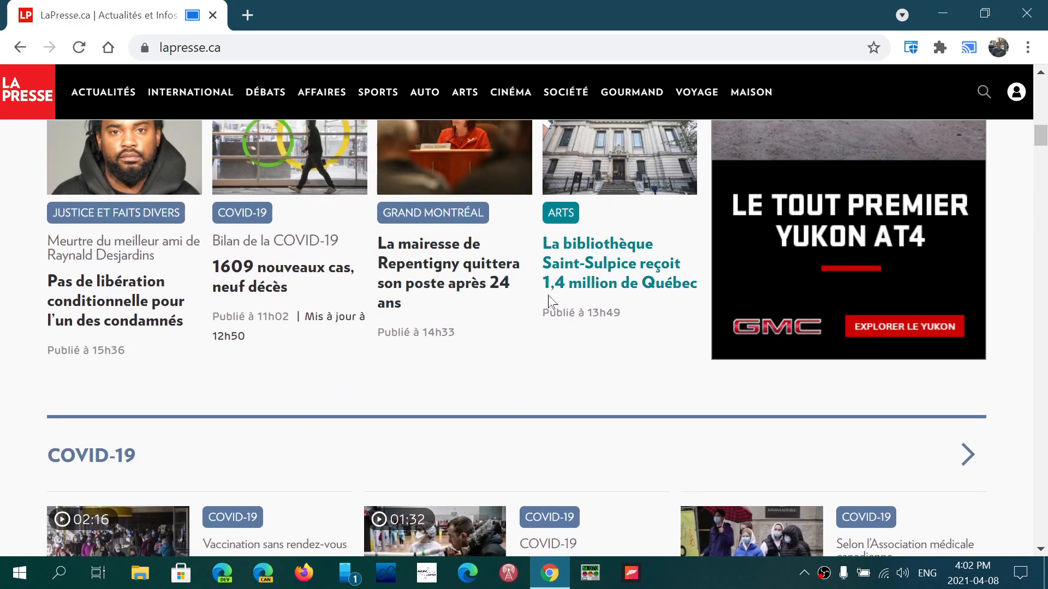
{"action": "scroll", "scroll_direction": "down", "scroll_amount": 3}
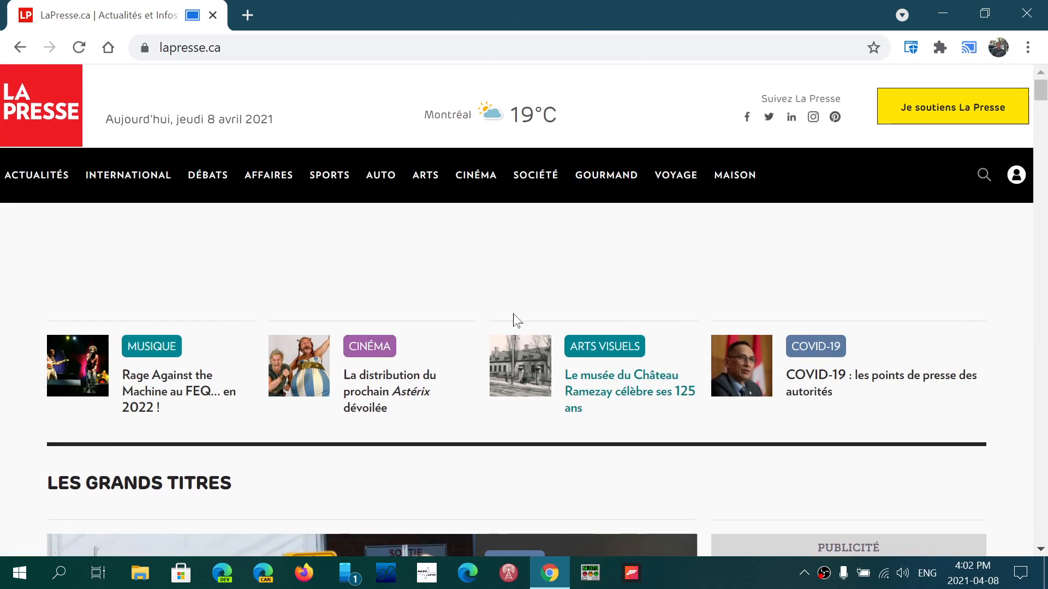
{"action": "mouse_move", "coordinate": [595, 227]}
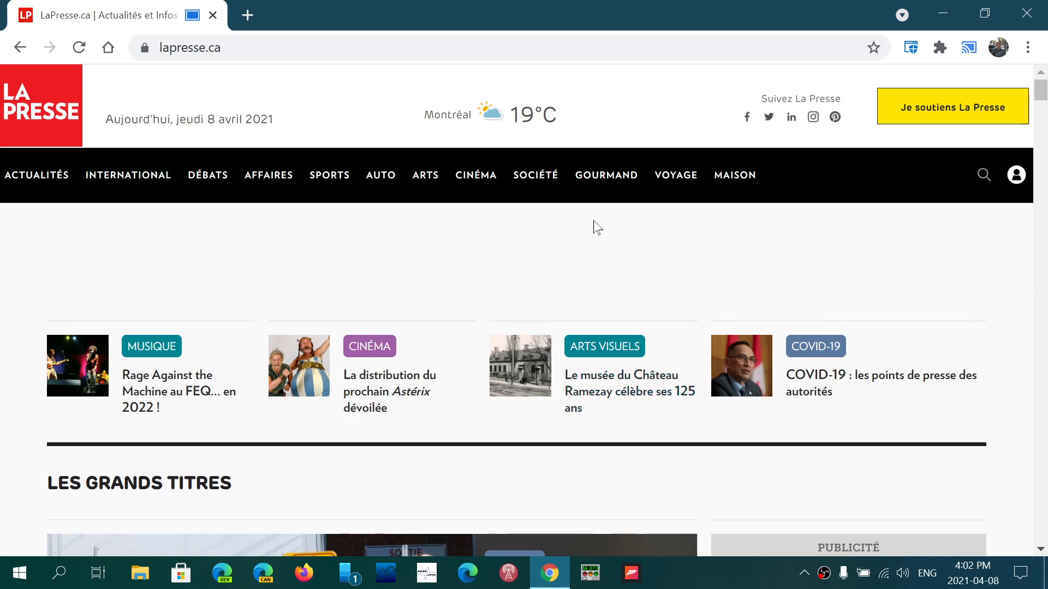
{"action": "mouse_move", "coordinate": [629, 259]}
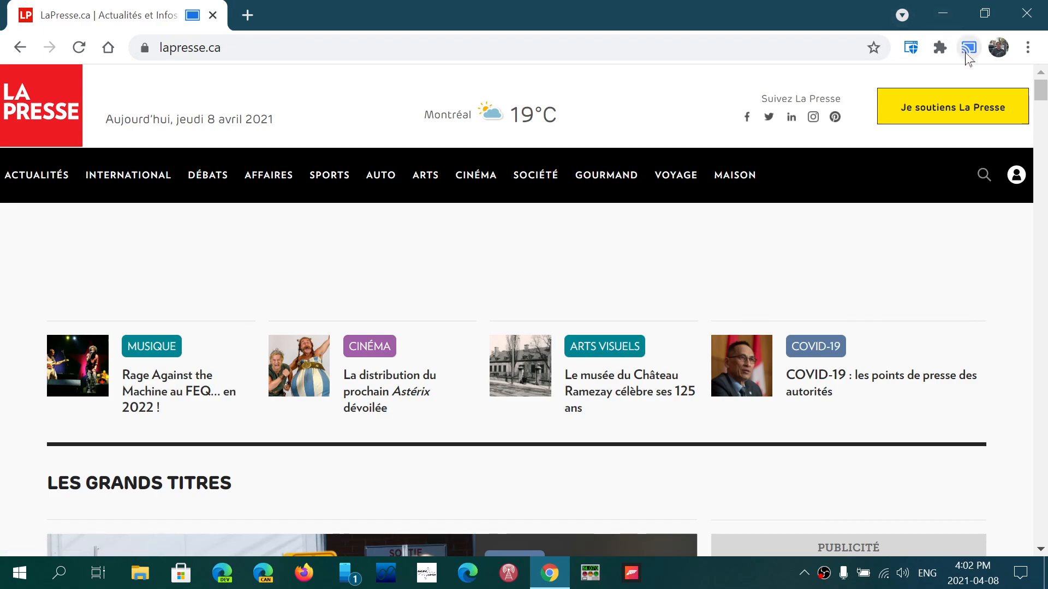
Stop casting to Android TV from the Cast panel and close the Chrome window
{"action": "left_click", "coordinate": [967, 47]}
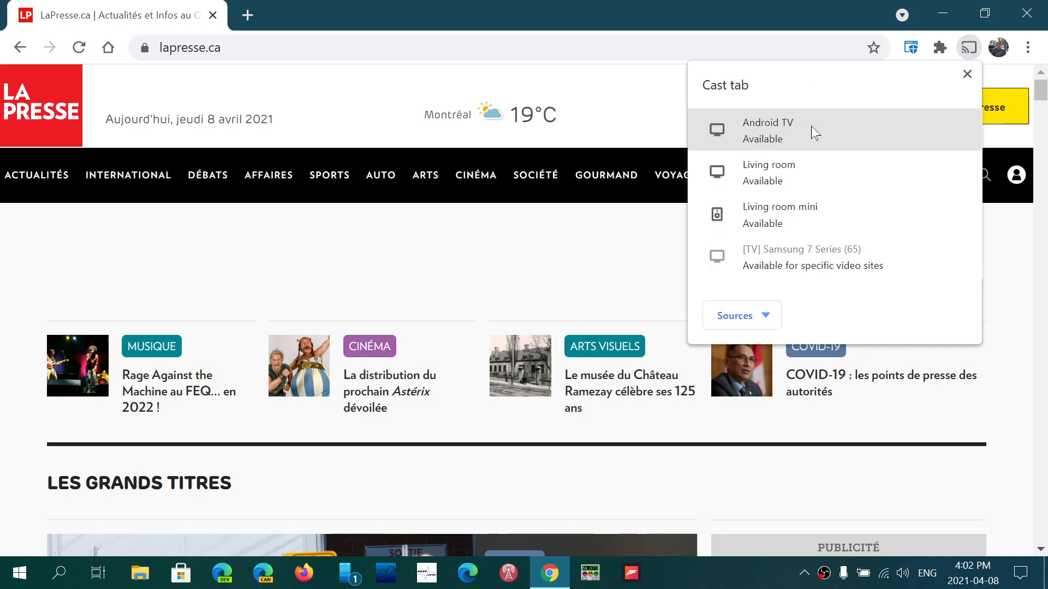
{"action": "mouse_move", "coordinate": [799, 130]}
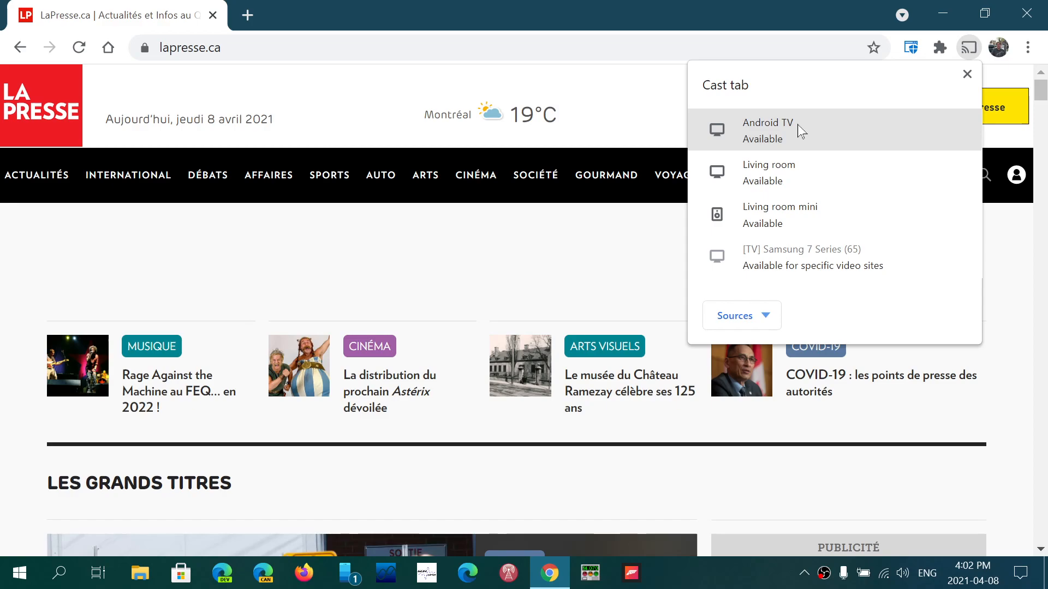
{"action": "left_click", "coordinate": [967, 73]}
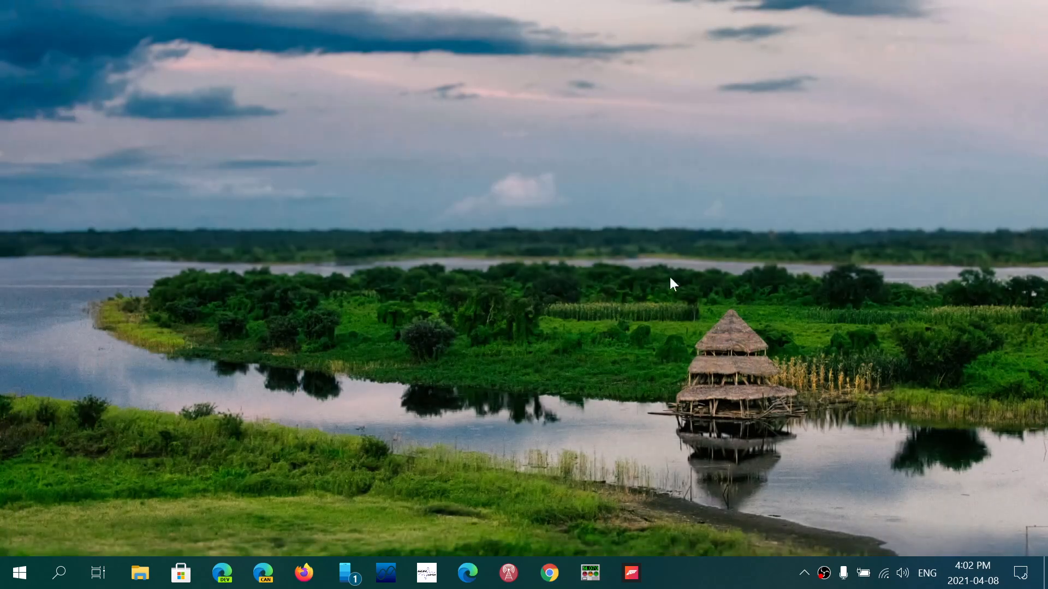
{"action": "mouse_move", "coordinate": [645, 315]}
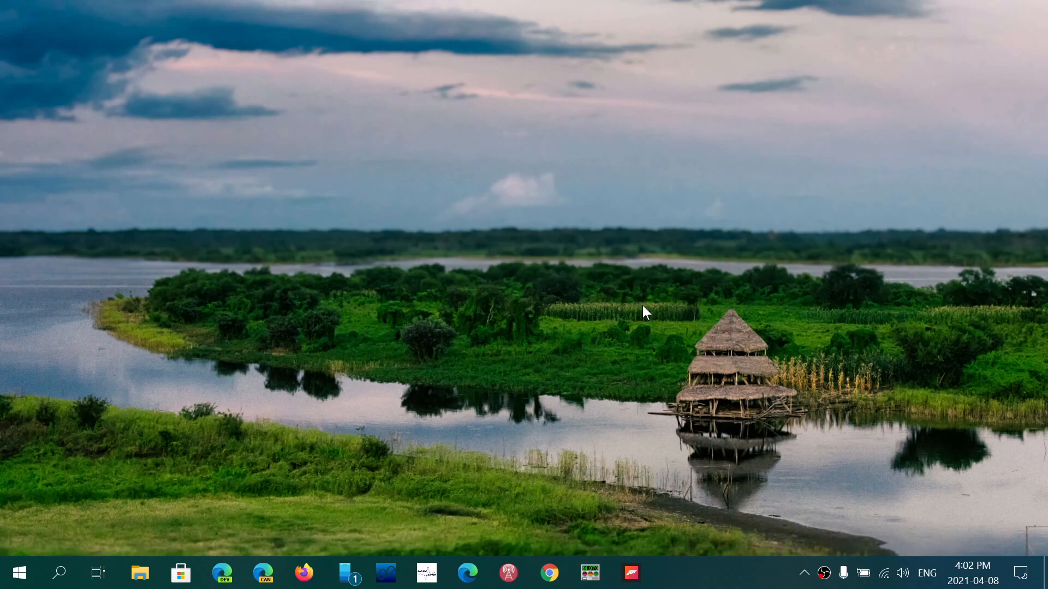
{"action": "mouse_move", "coordinate": [583, 456]}
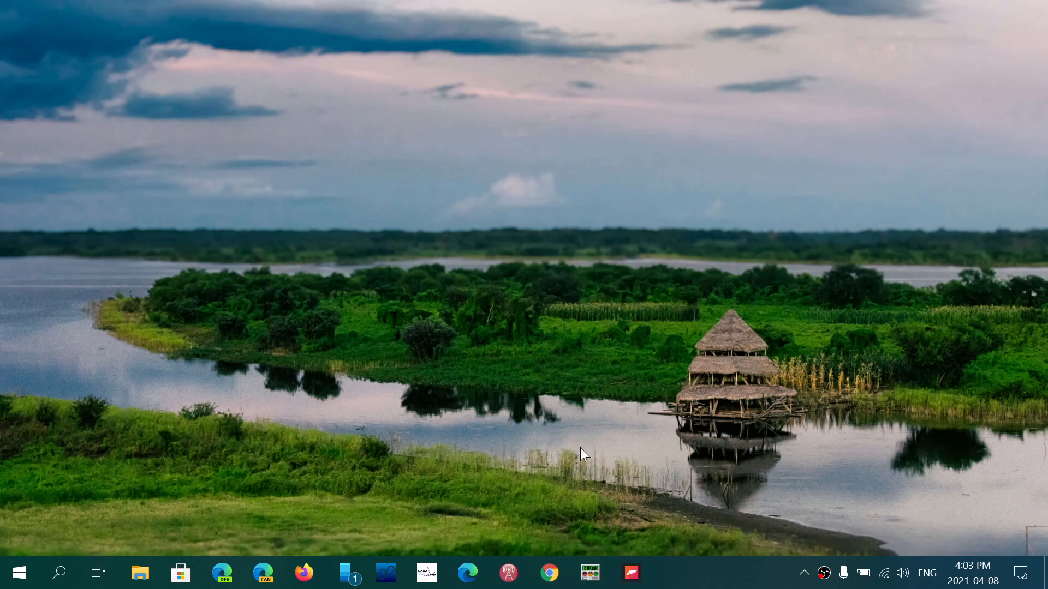
{"action": "mouse_move", "coordinate": [573, 408]}
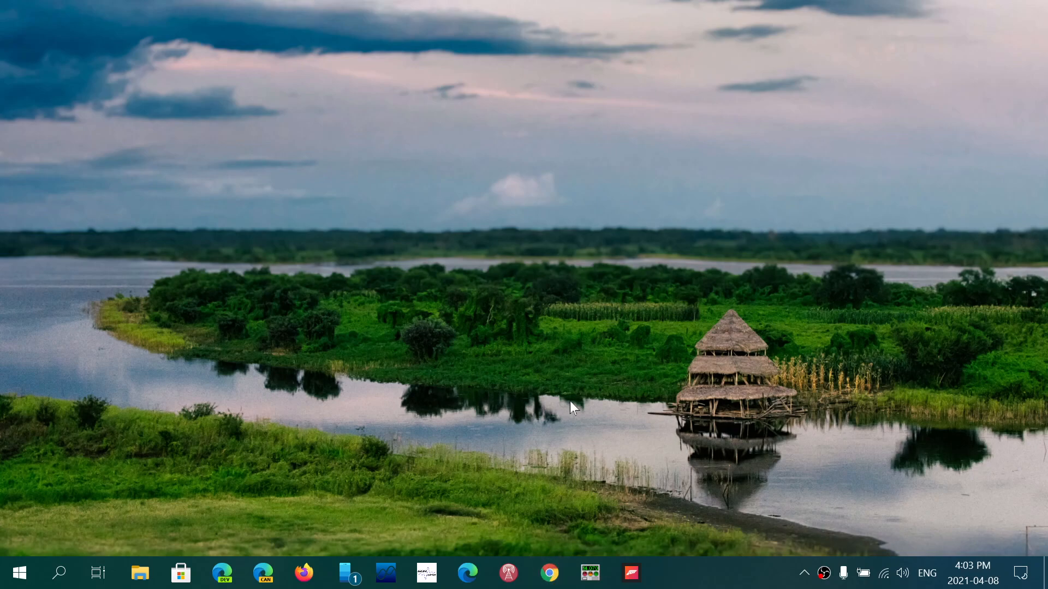